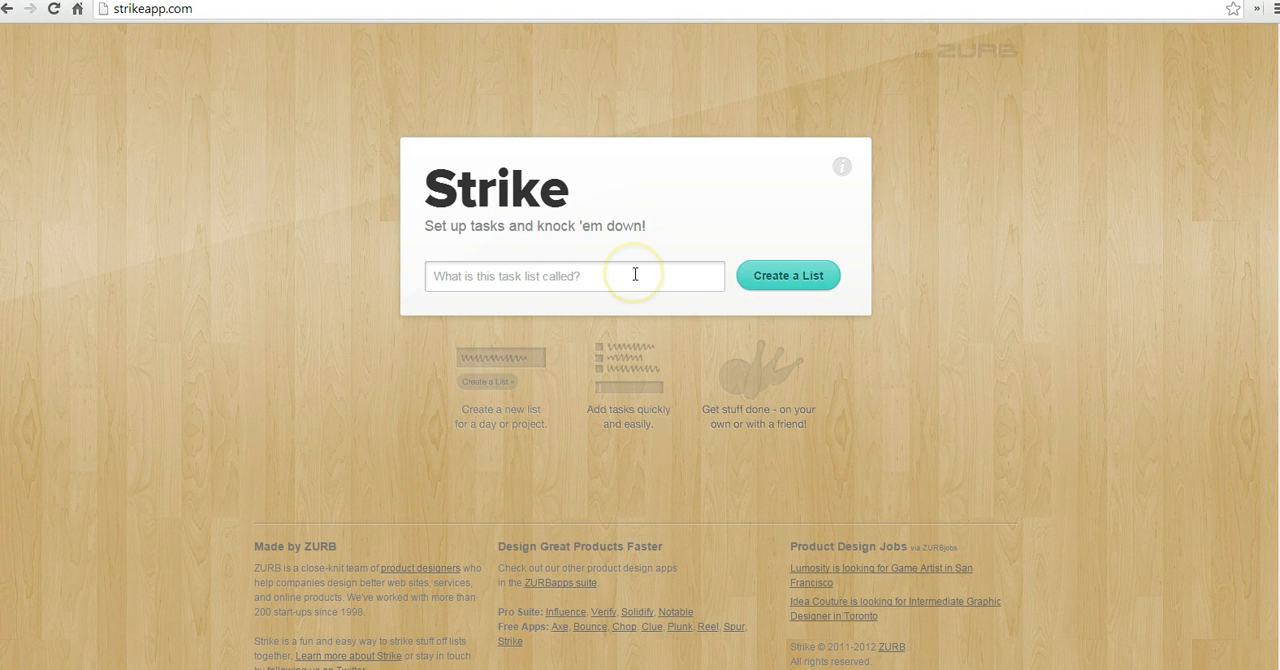
Create a Strike list titled 'Errands for the day'.
type("Er")
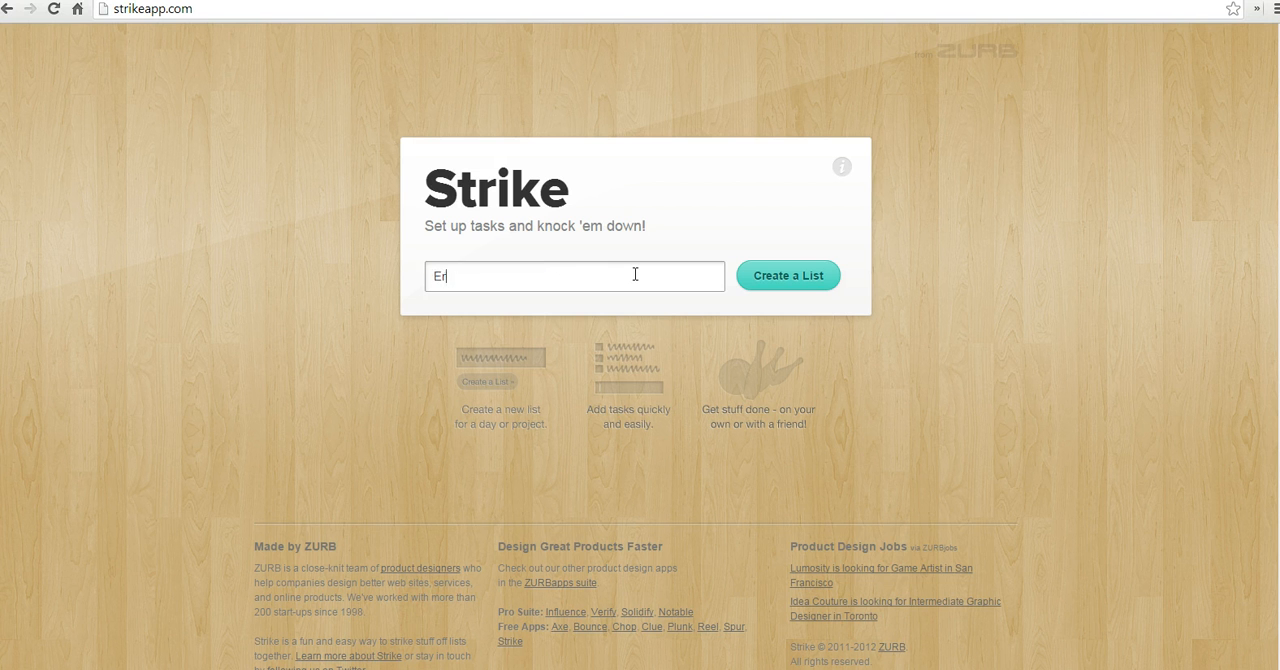
type("rands fr")
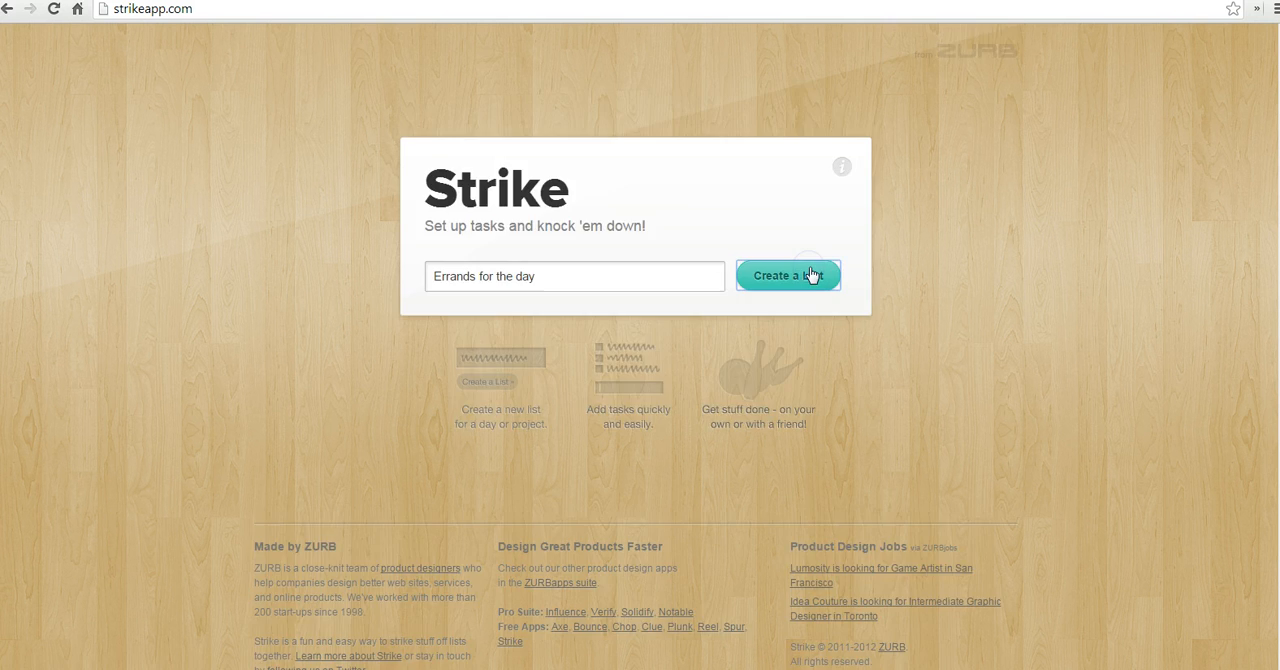
left_click(788, 275)
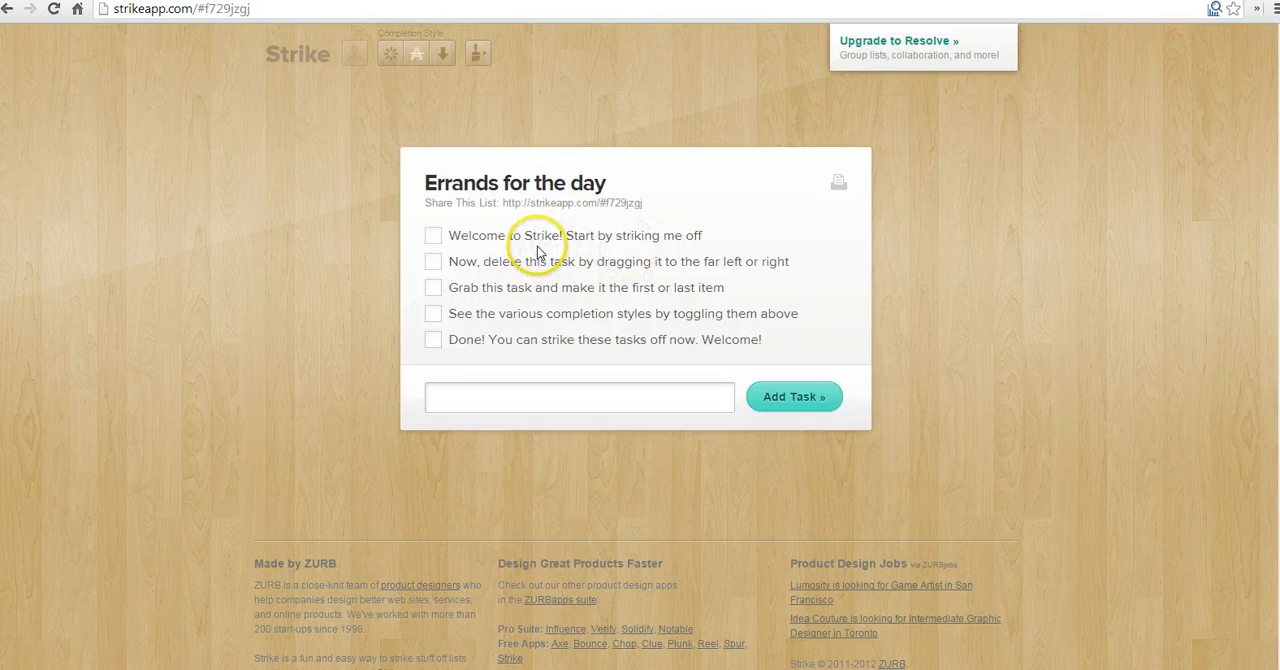
mouse_move(469, 247)
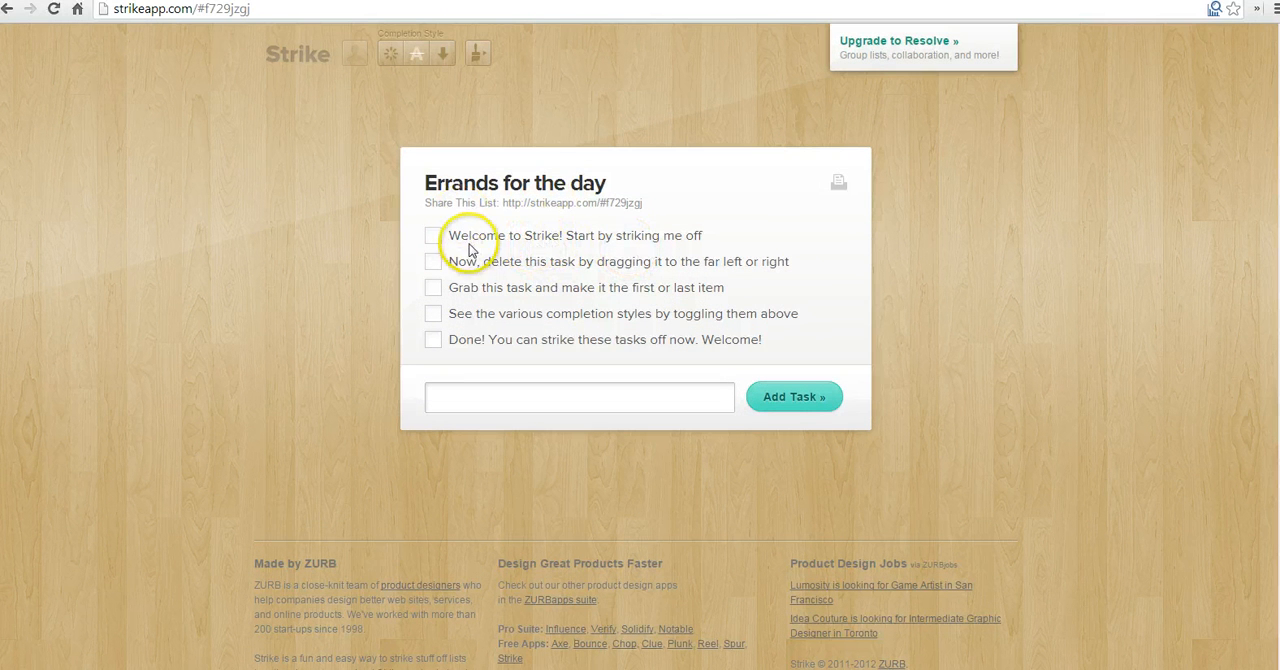
Strike off the starter welcome tasks and focus the new-task field.
left_click(433, 235)
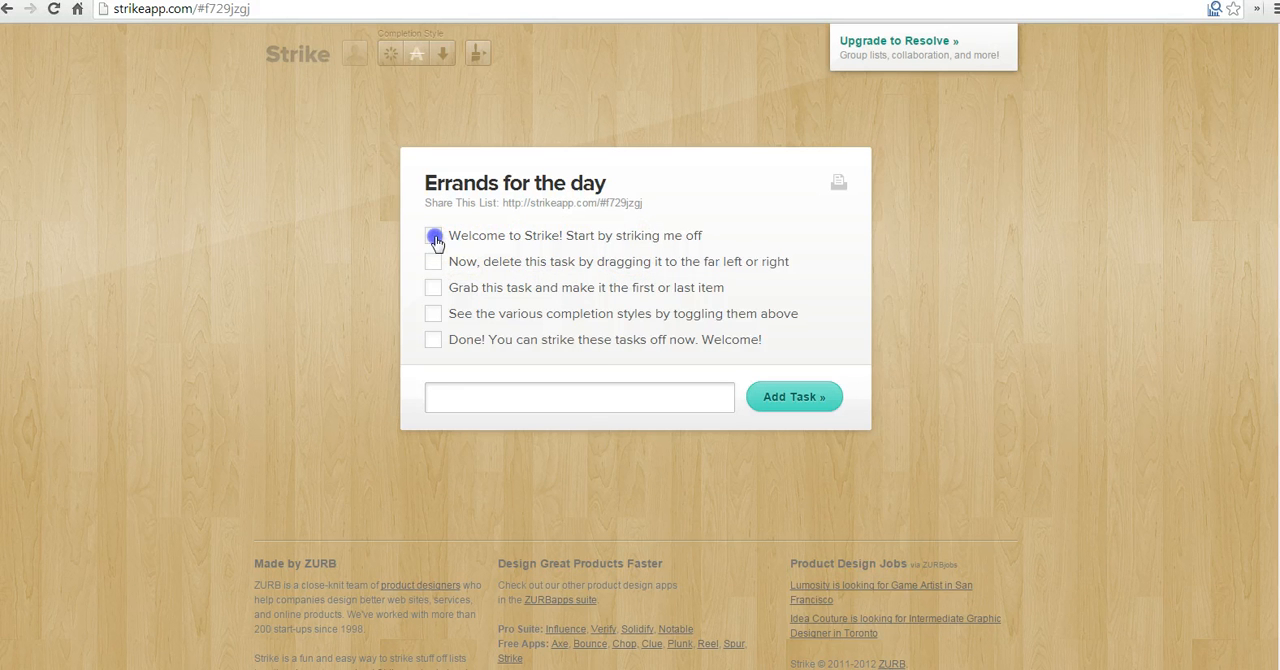
left_click(433, 287)
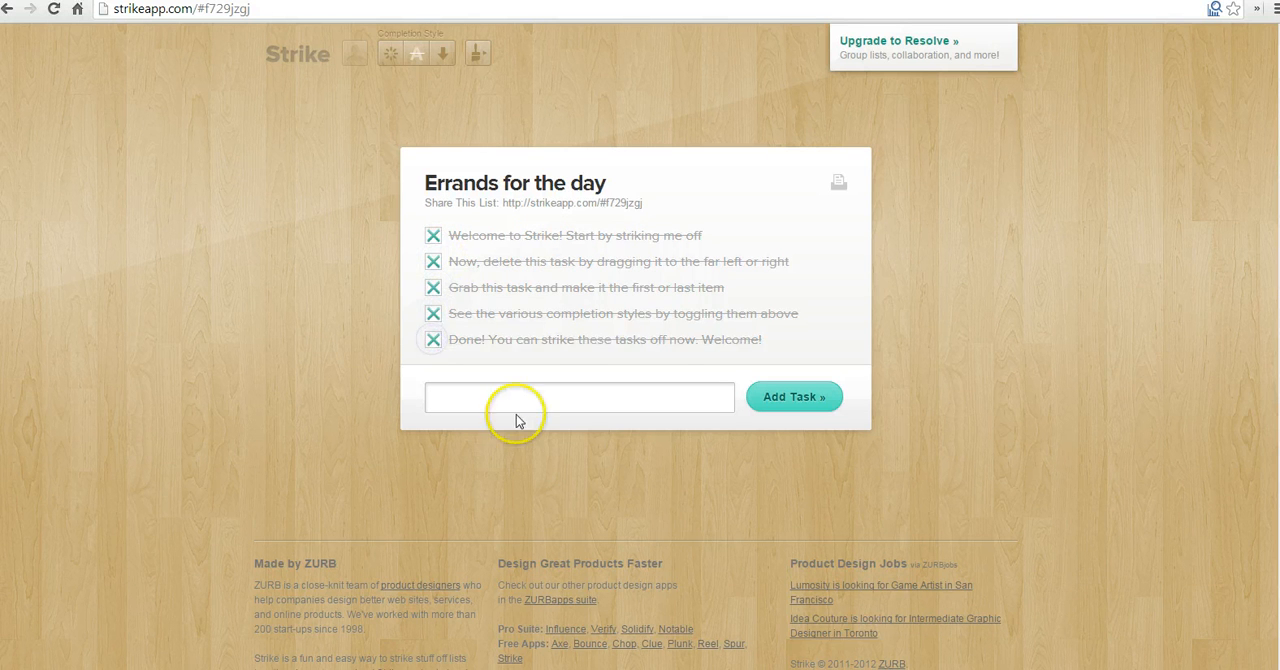
left_click(578, 397)
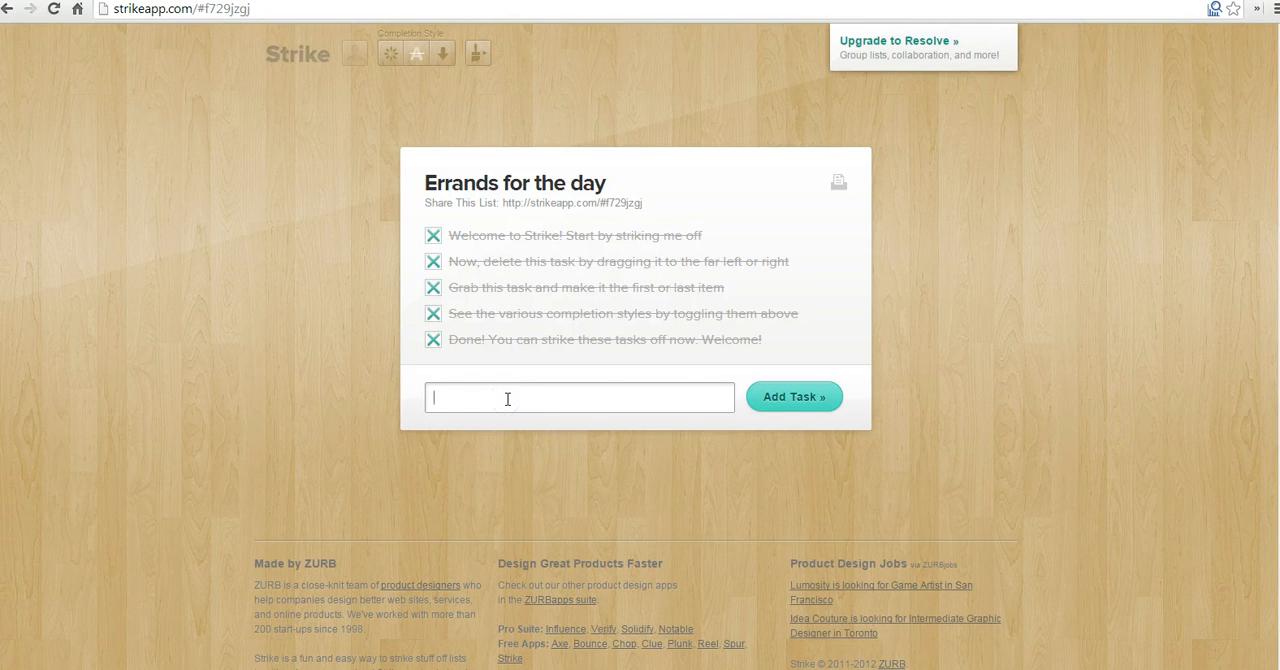
Add the Milk and Post office tasks to the errands list.
type("Milk")
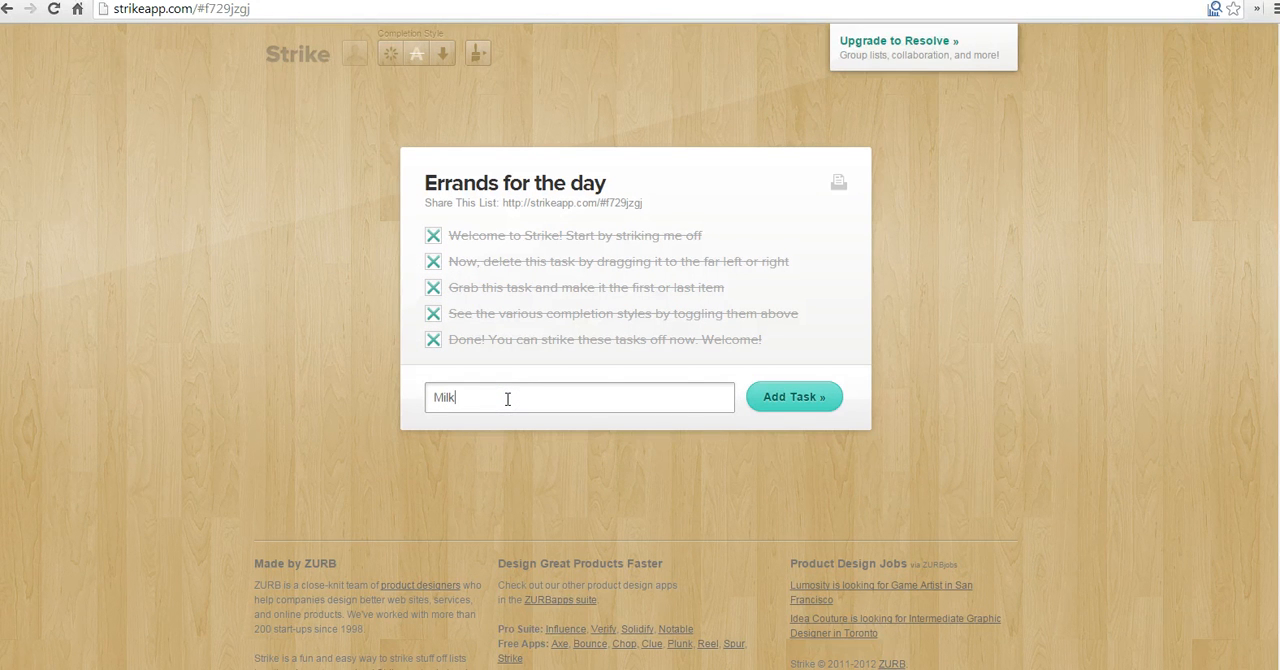
left_click(793, 397)
type("Bank")
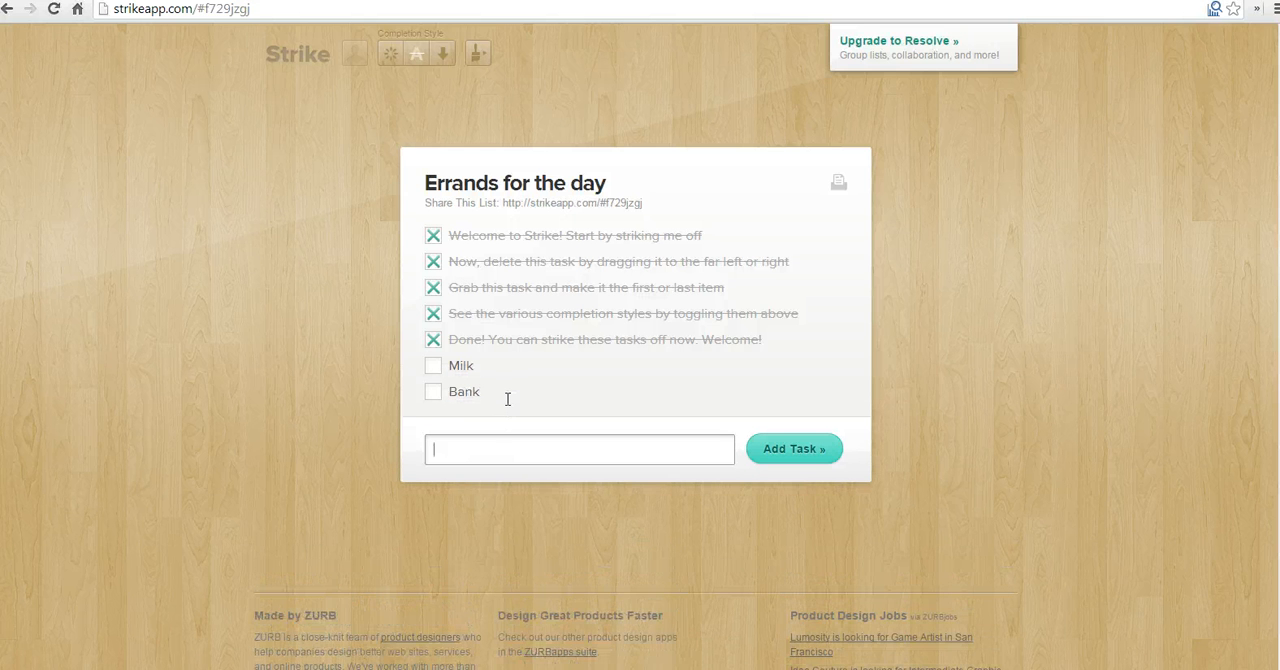
type("Post office")
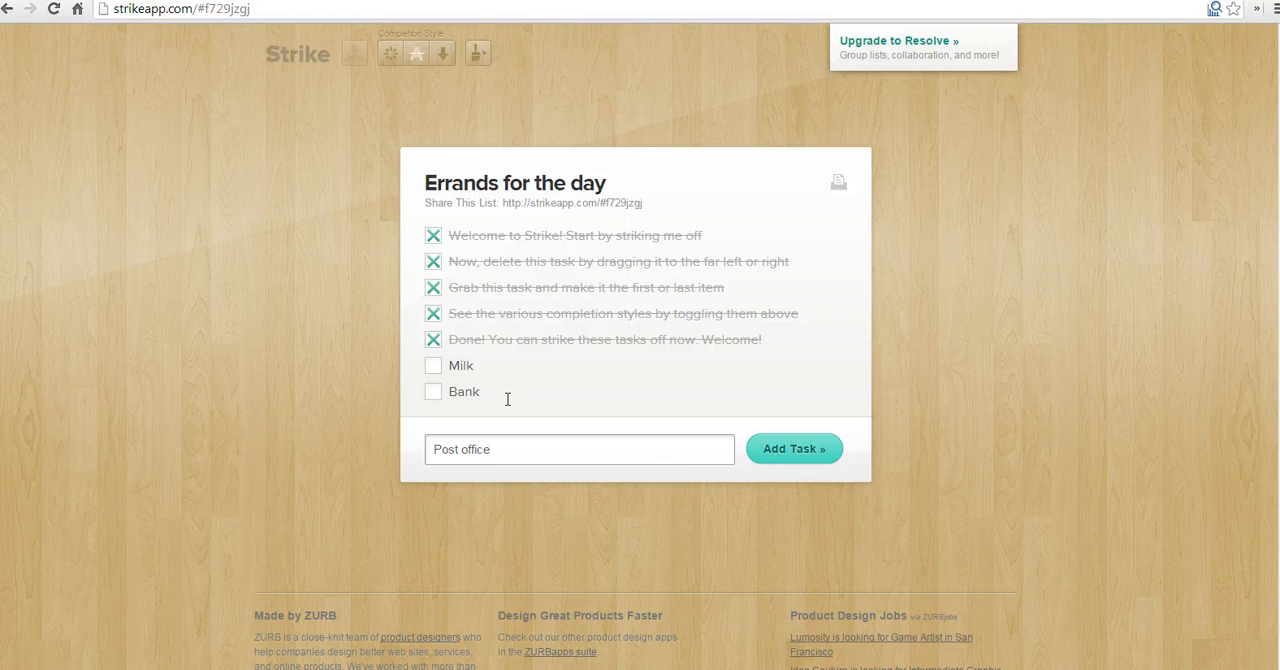
left_click(793, 448)
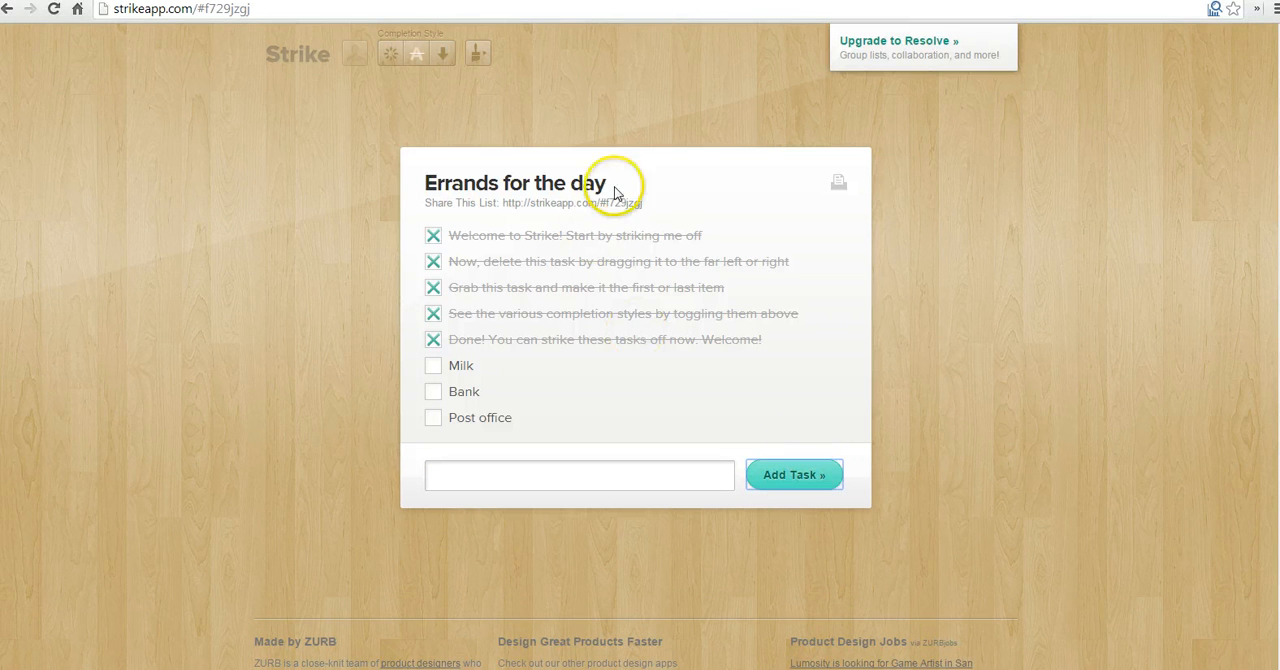
mouse_move(512, 208)
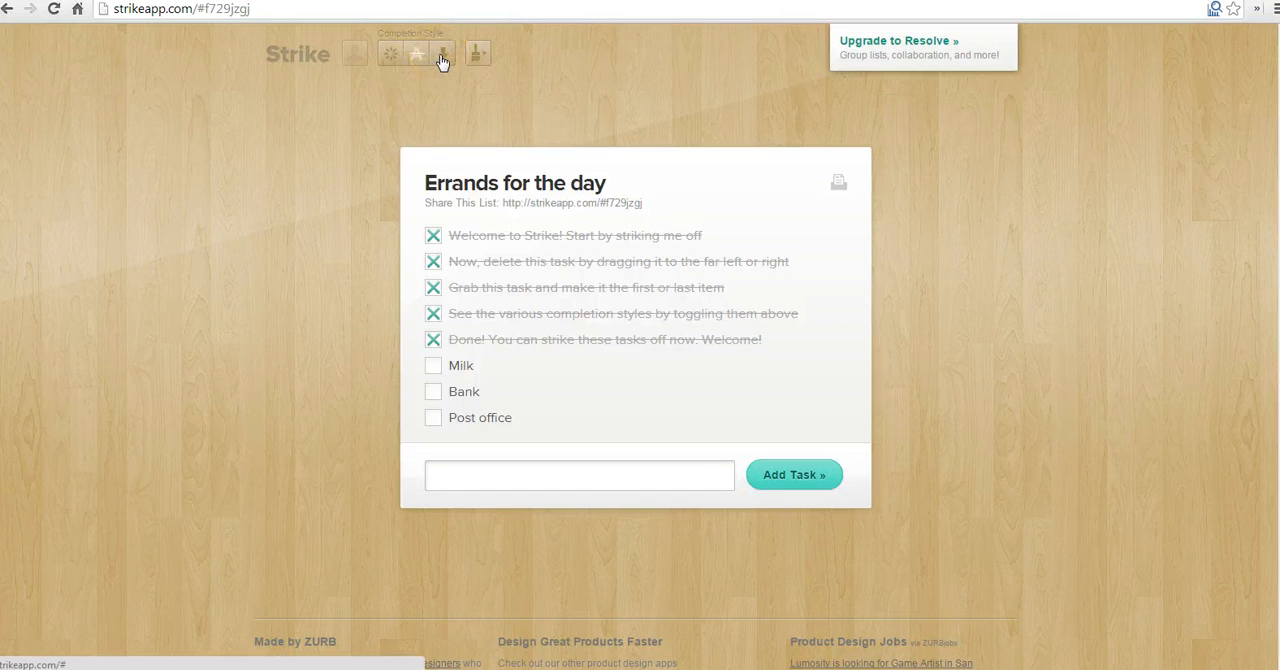
Move completed tasks below the entry field, then hide them entirely.
left_click(441, 53)
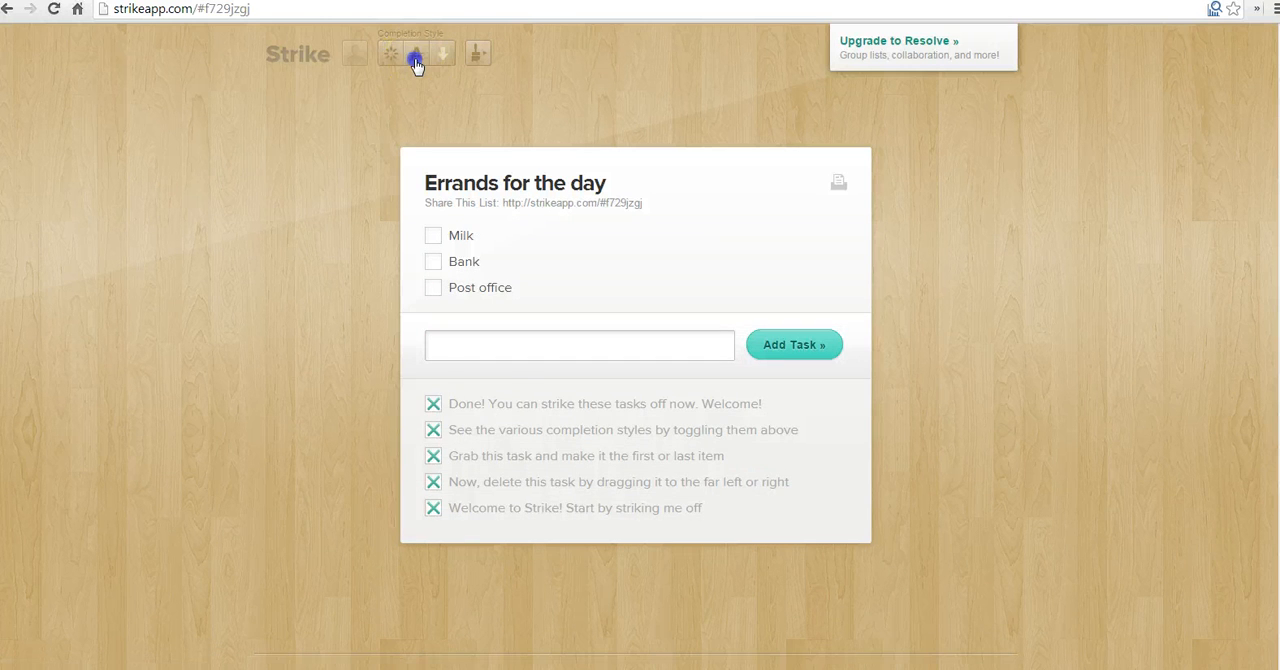
left_click(391, 52)
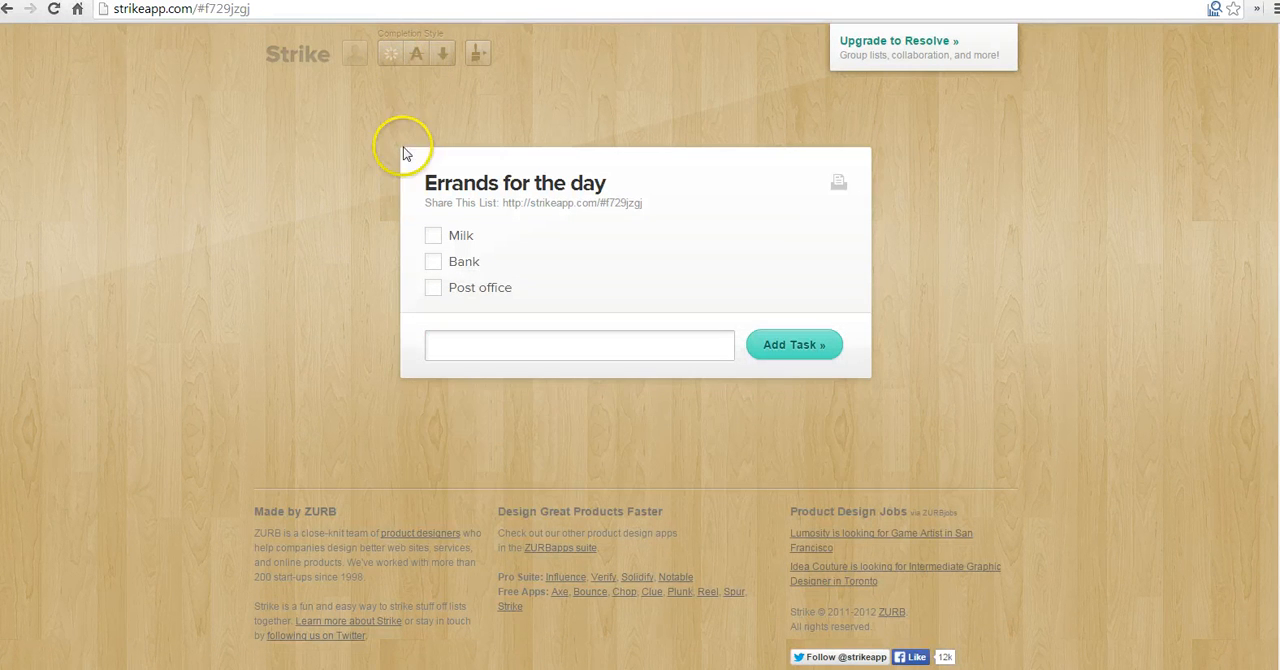
mouse_move(472, 247)
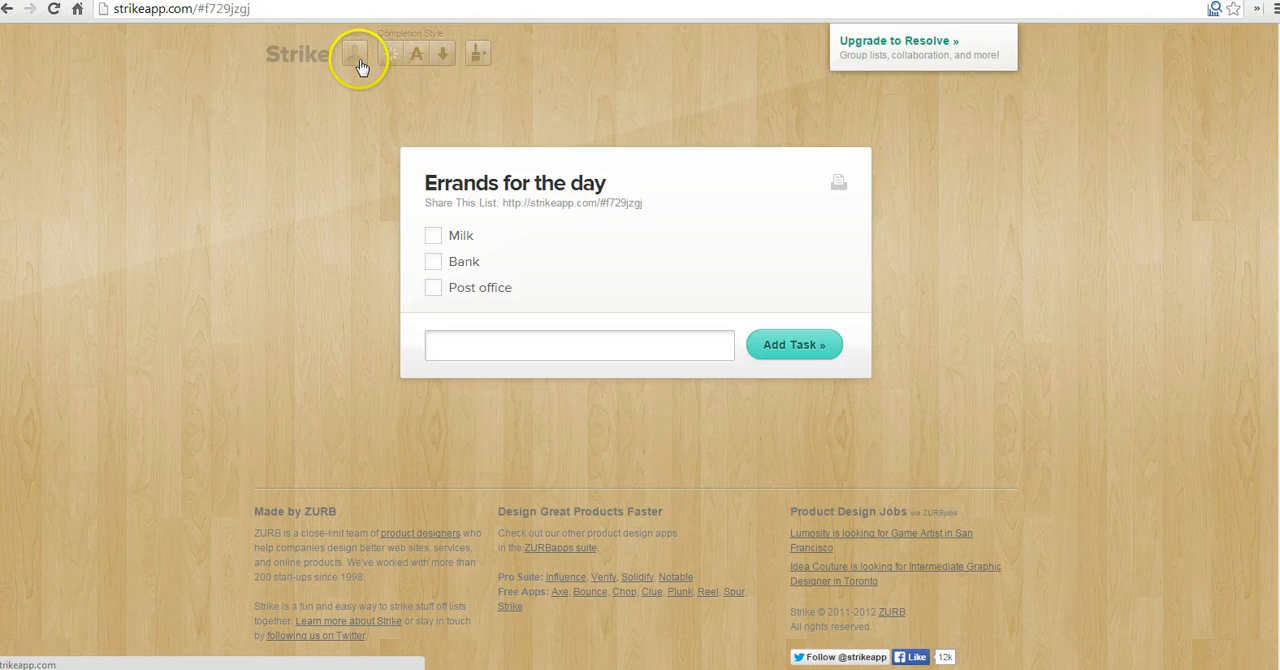
Set the display name to 'Richard' for shared strike-offs.
left_click(361, 53)
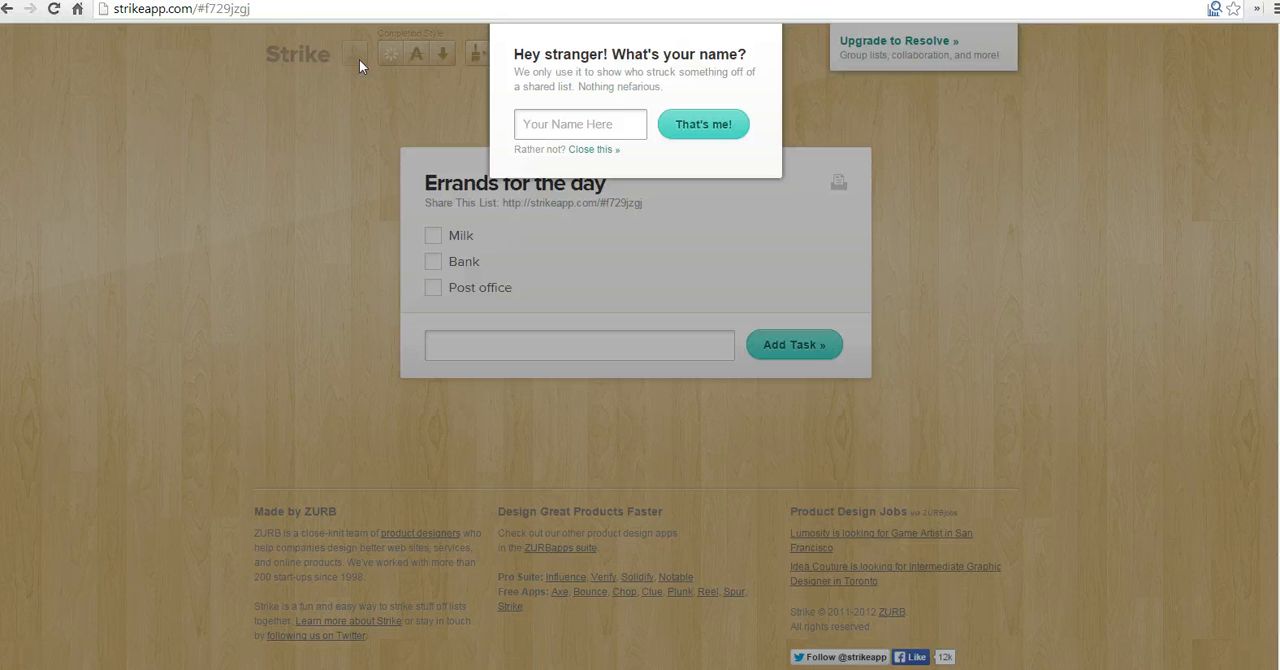
type("Richard")
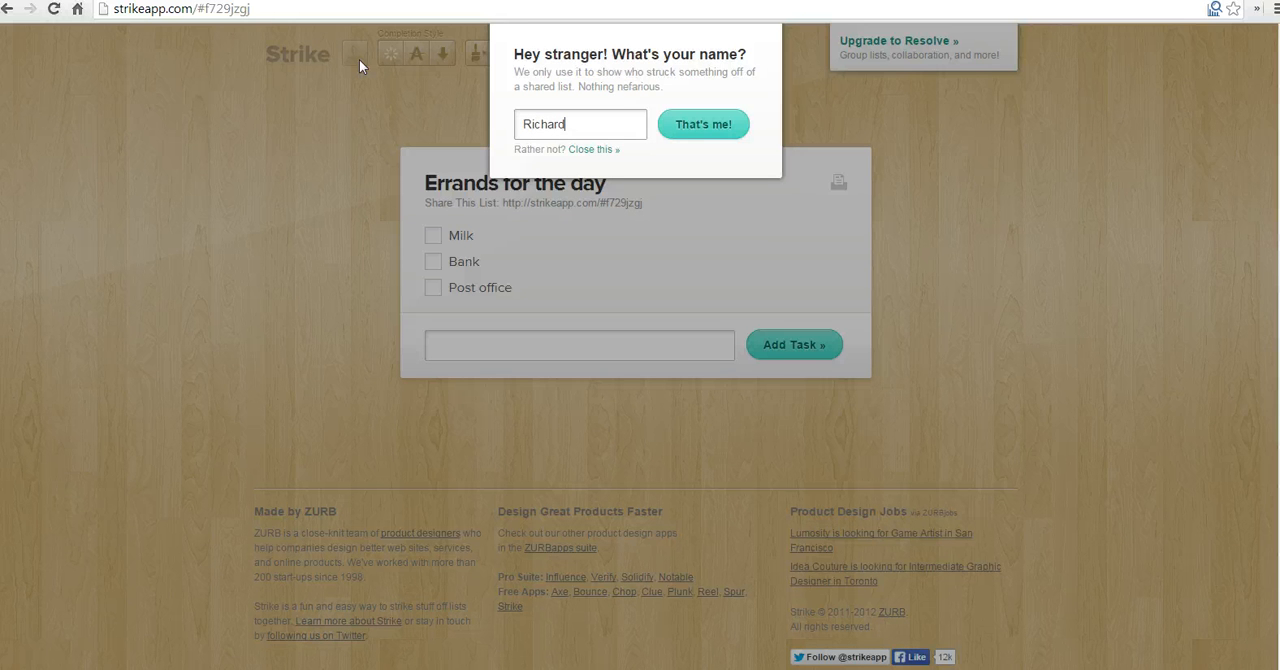
left_click(703, 124)
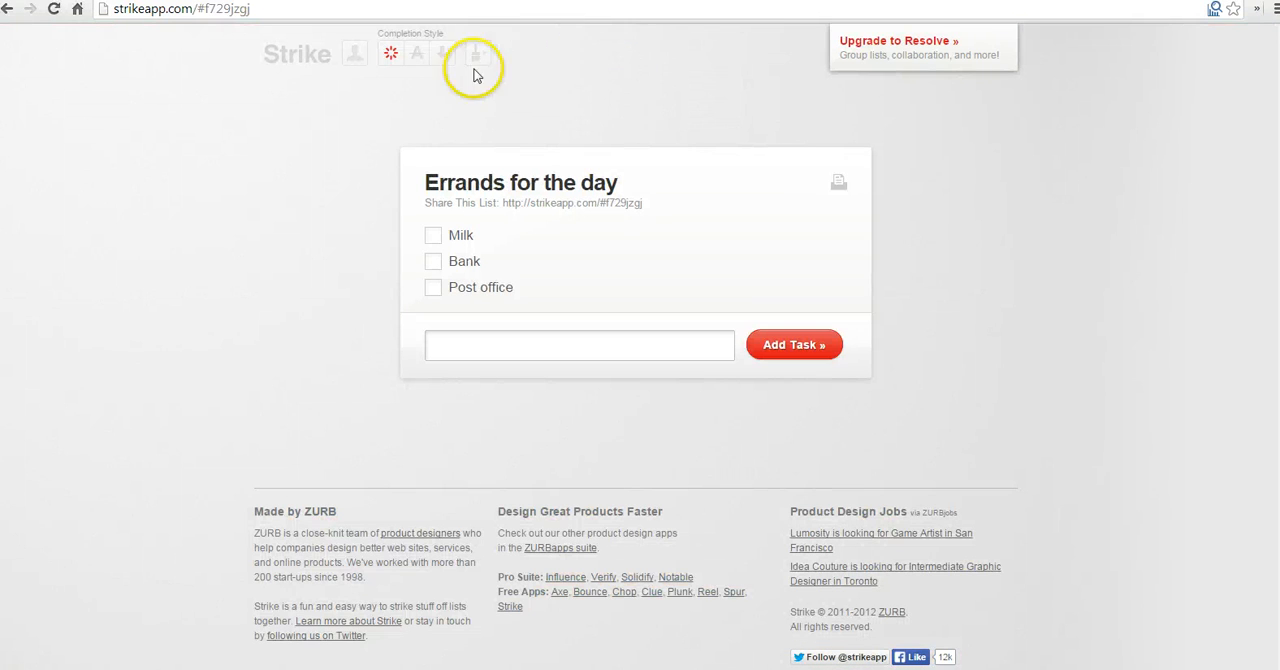
Apply the sky-with-clouds background theme to the errands list.
left_click(476, 53)
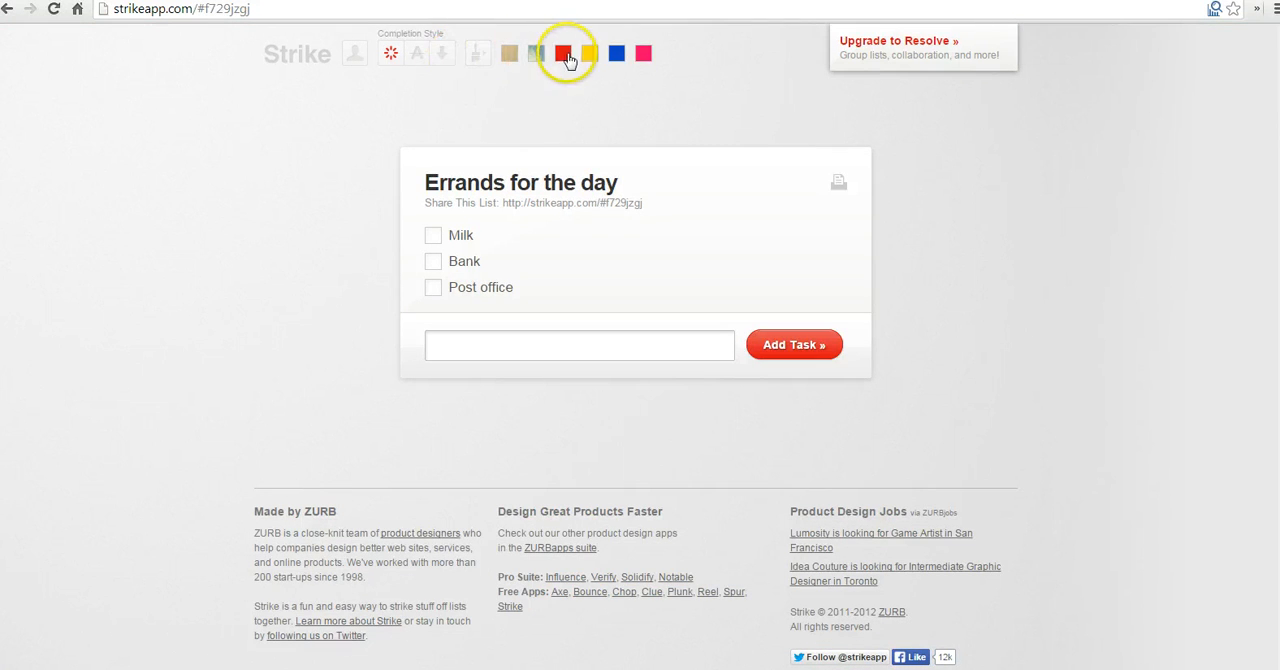
left_click(535, 53)
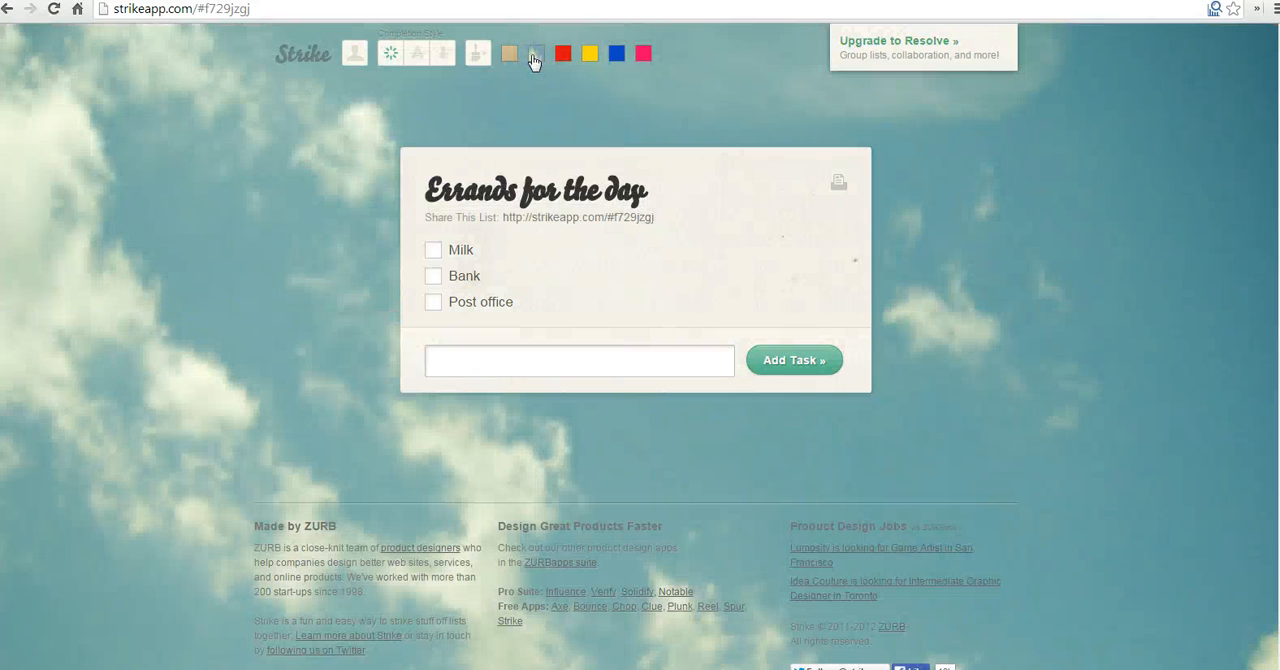